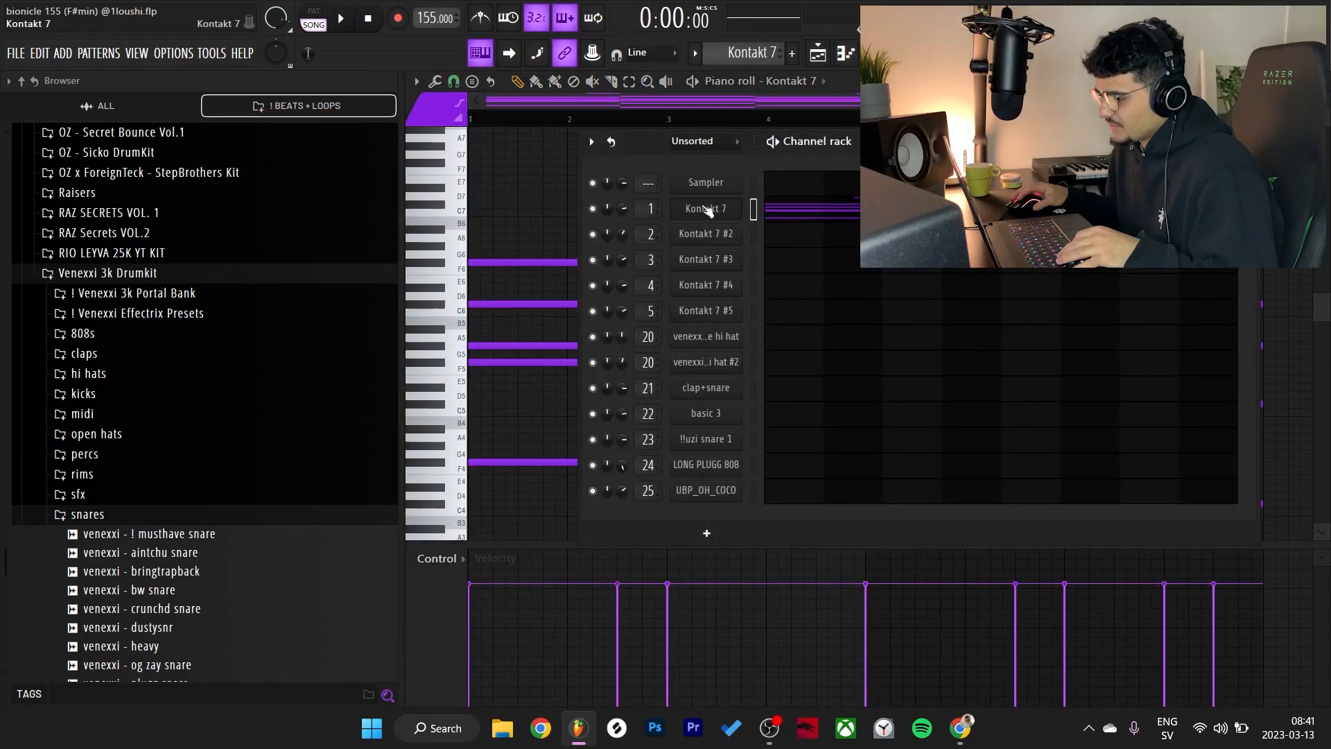
Place the Untitled project audio clip on a playlist track and show its Audio Clip settings
{"action": "left_click", "coordinate": [705, 208]}
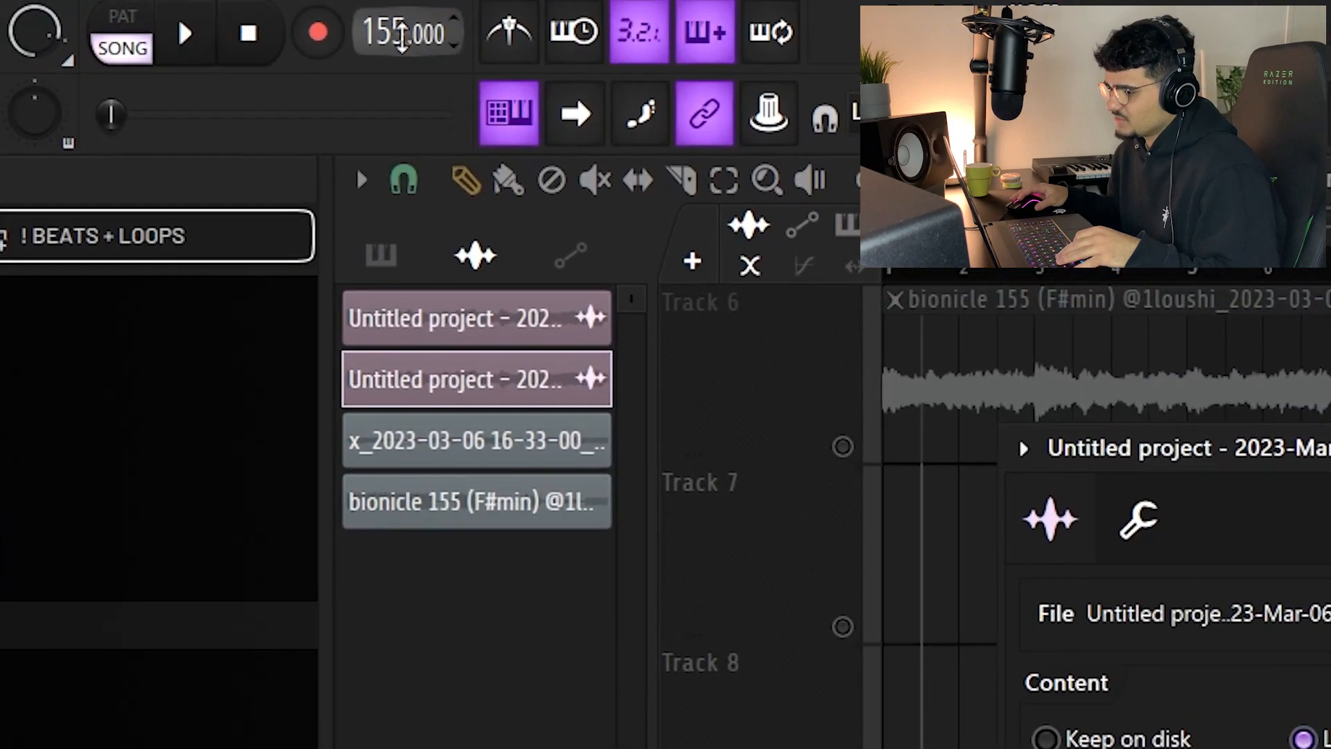
Close the clip properties and zoom the Playlist out to see every track
{"action": "left_click", "coordinate": [184, 31]}
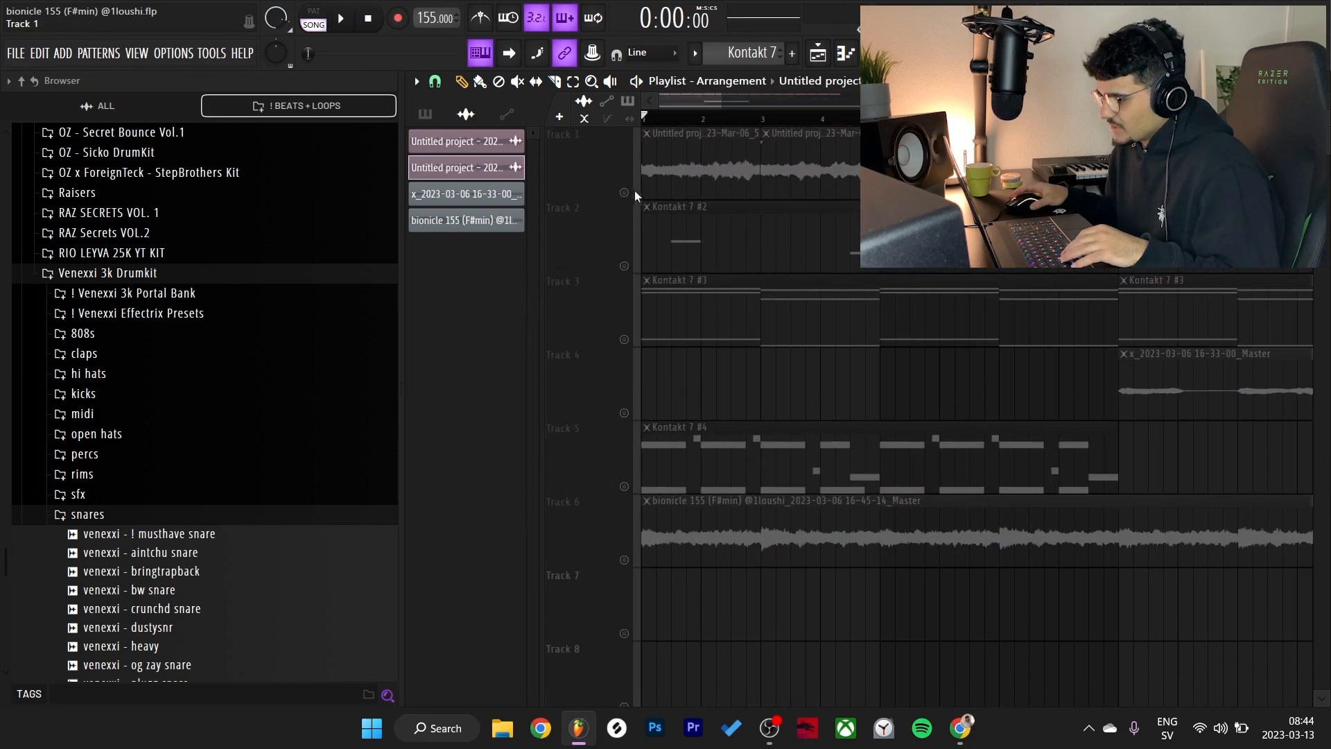
{"action": "left_click", "coordinate": [340, 18]}
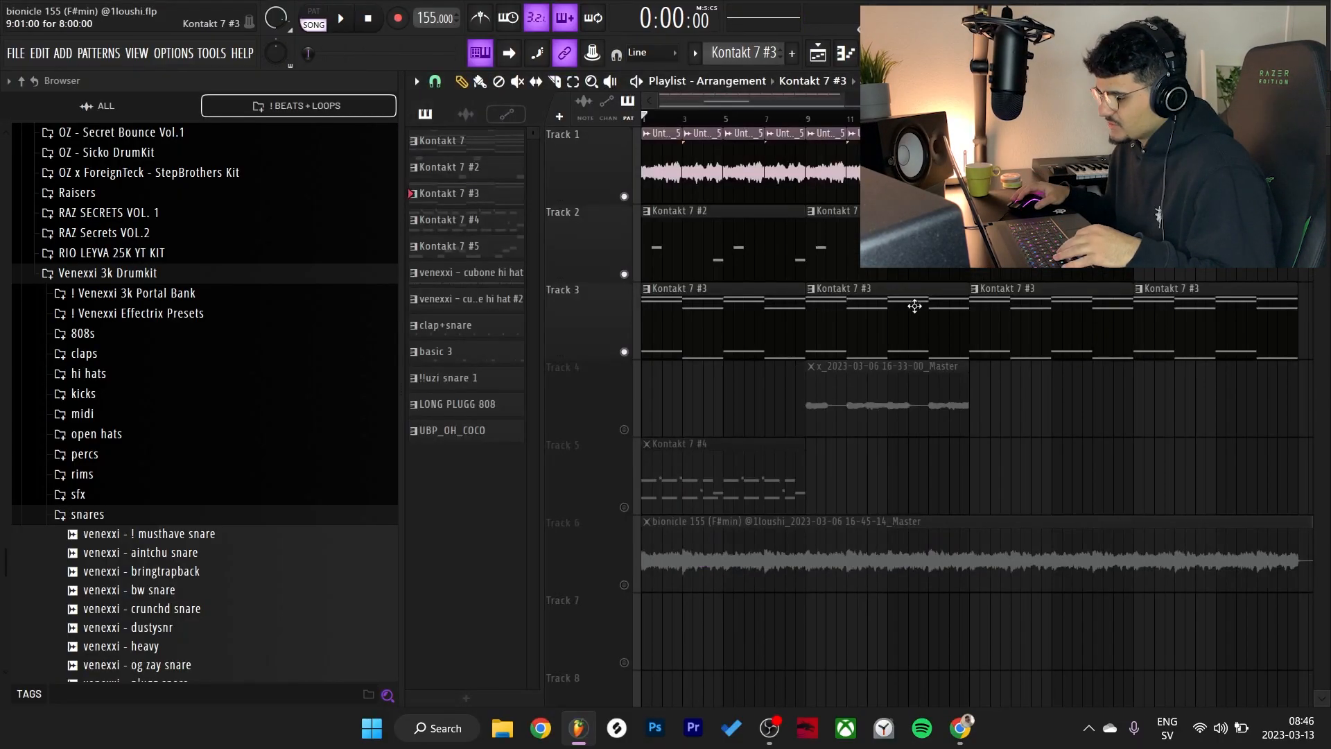
Slice the Track 1 audio clip and duplicate the Kontakt 7 #3 pattern along Track 3
{"action": "left_click", "coordinate": [340, 18]}
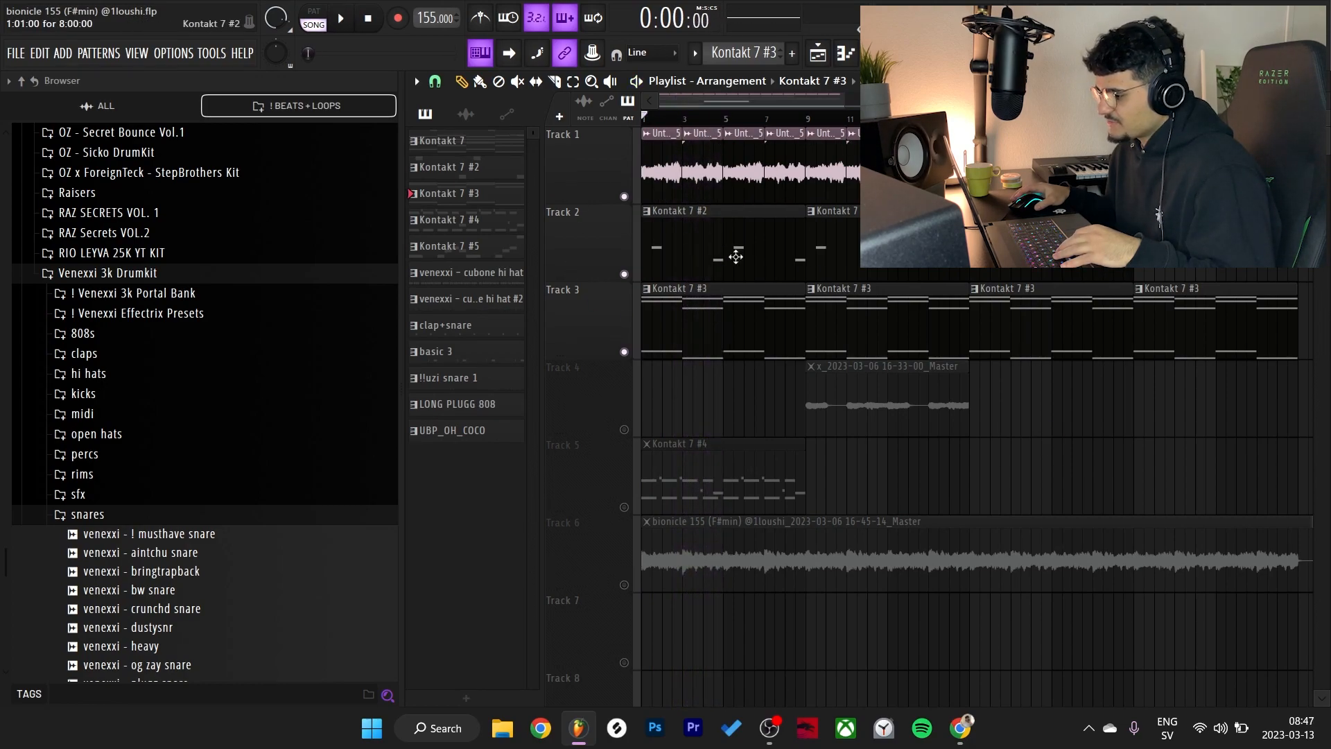
{"action": "scroll", "scroll_direction": "down", "scroll_amount": 3}
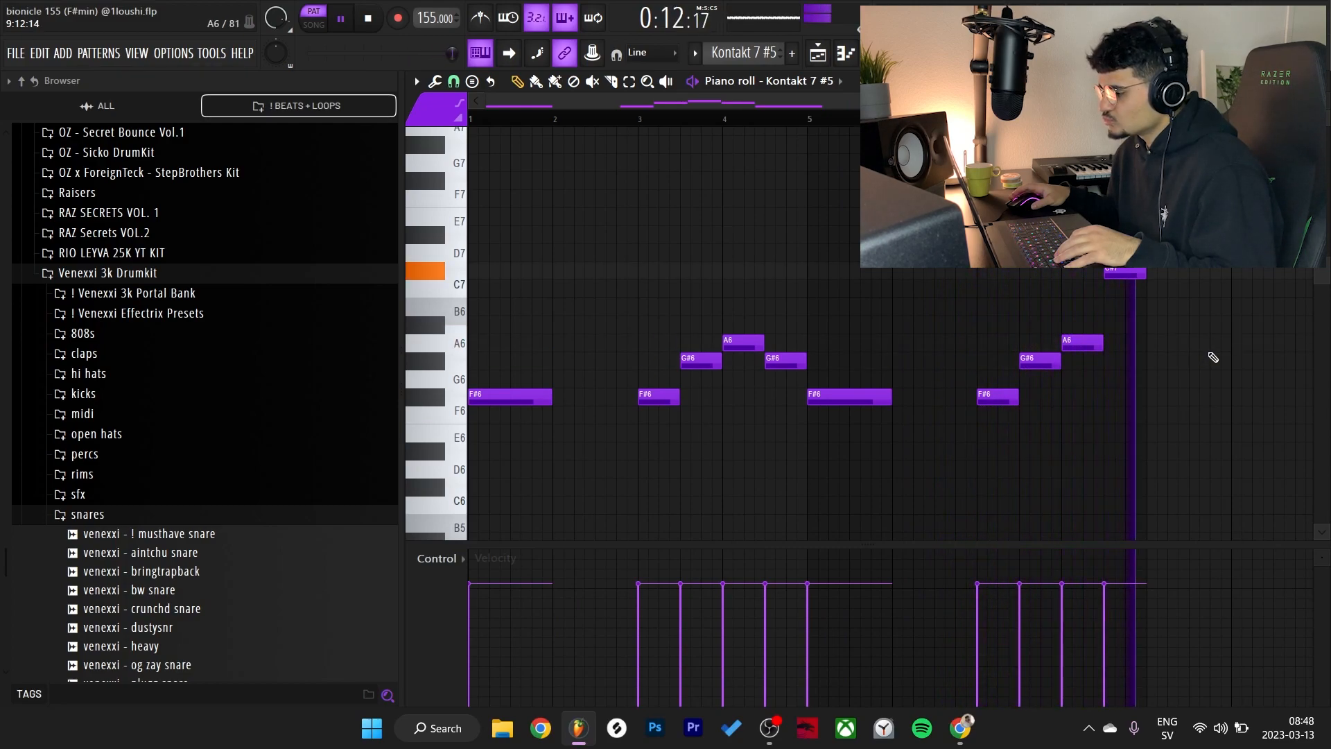
Show the Kontakt 7 #5 pattern's notes in the Piano roll and play the counter-melody
{"action": "left_click", "coordinate": [783, 361]}
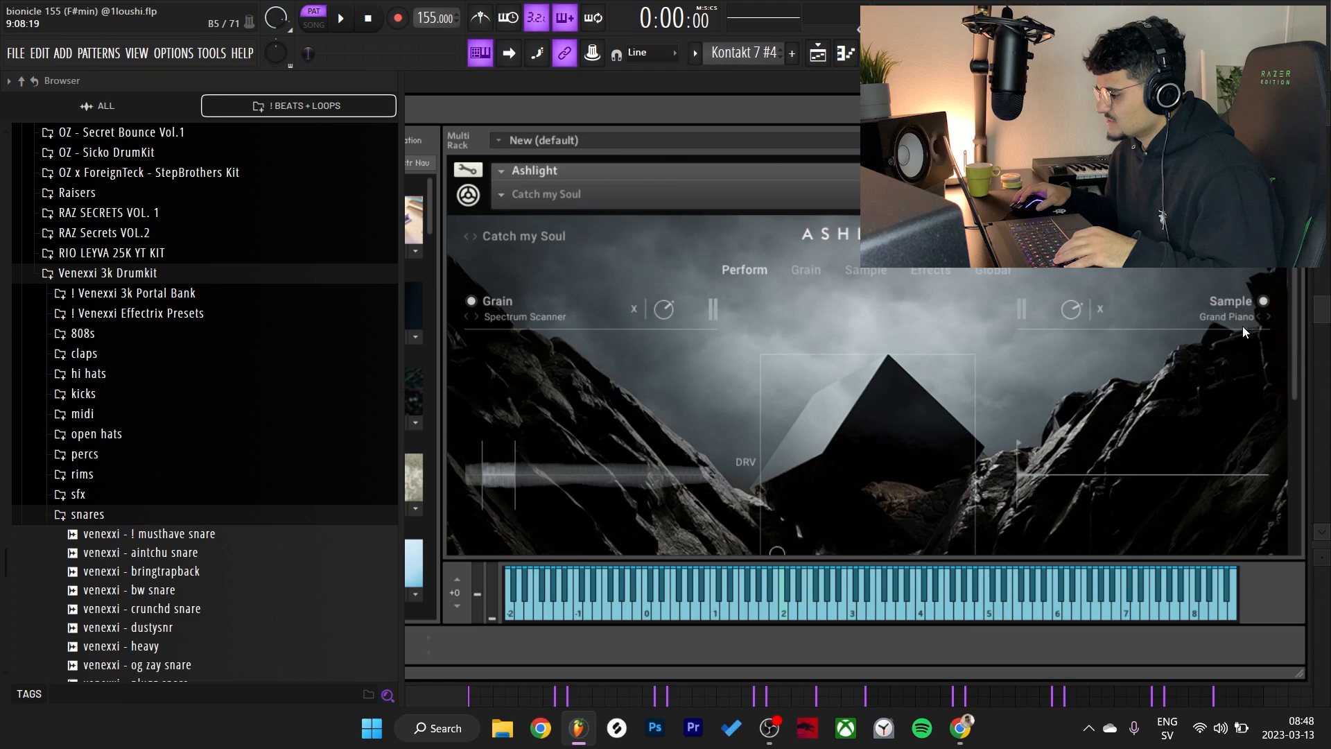
{"action": "mouse_move", "coordinate": [1225, 321]}
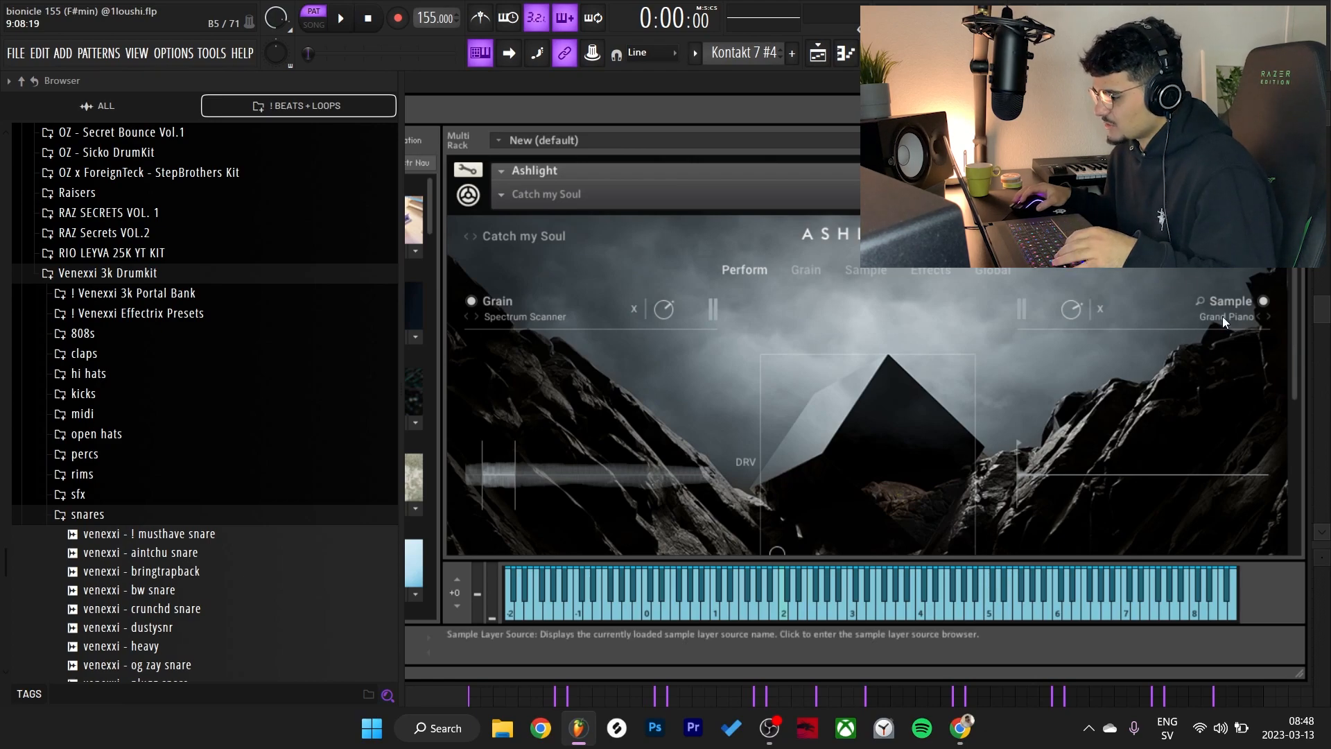